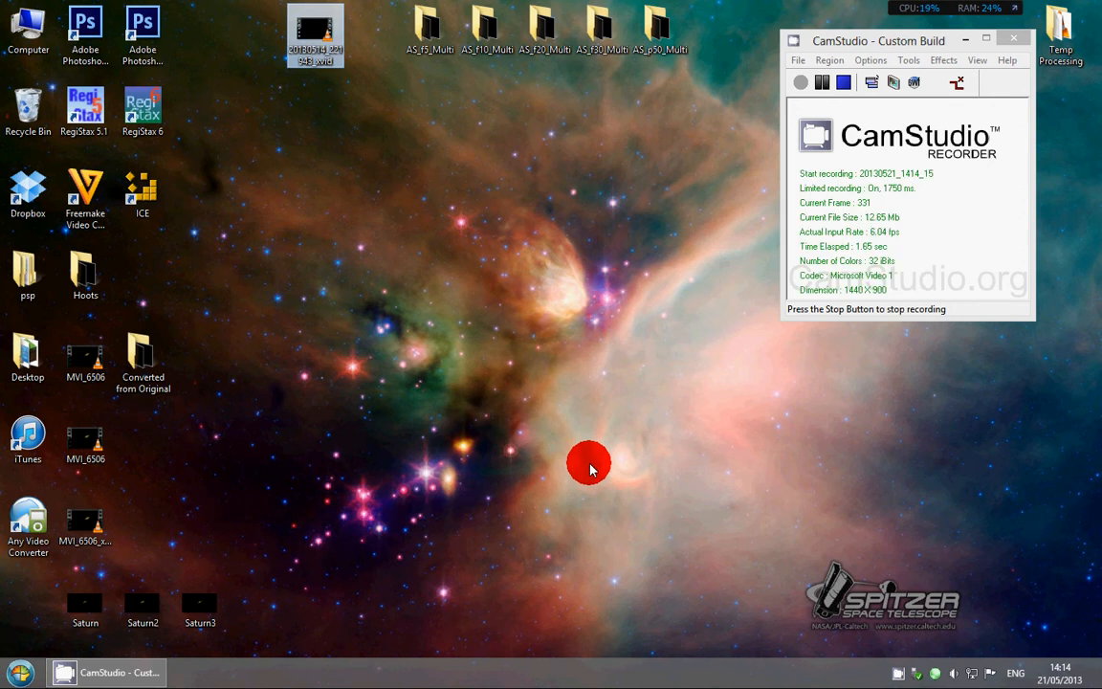
mouse_move(300, 479)
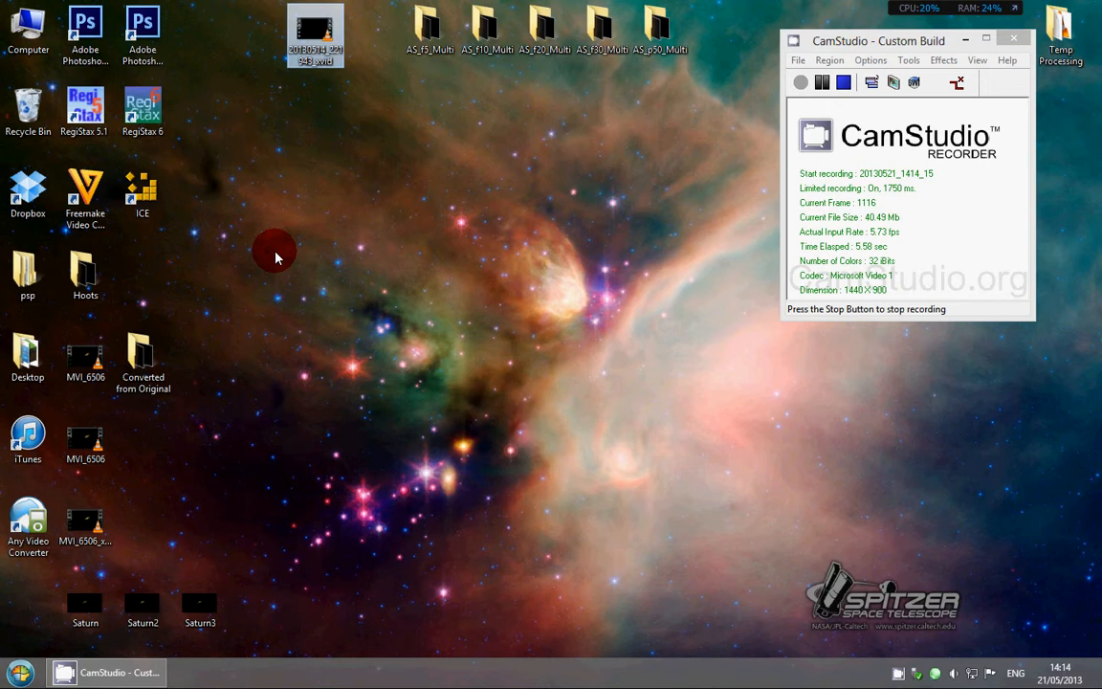
mouse_move(153, 149)
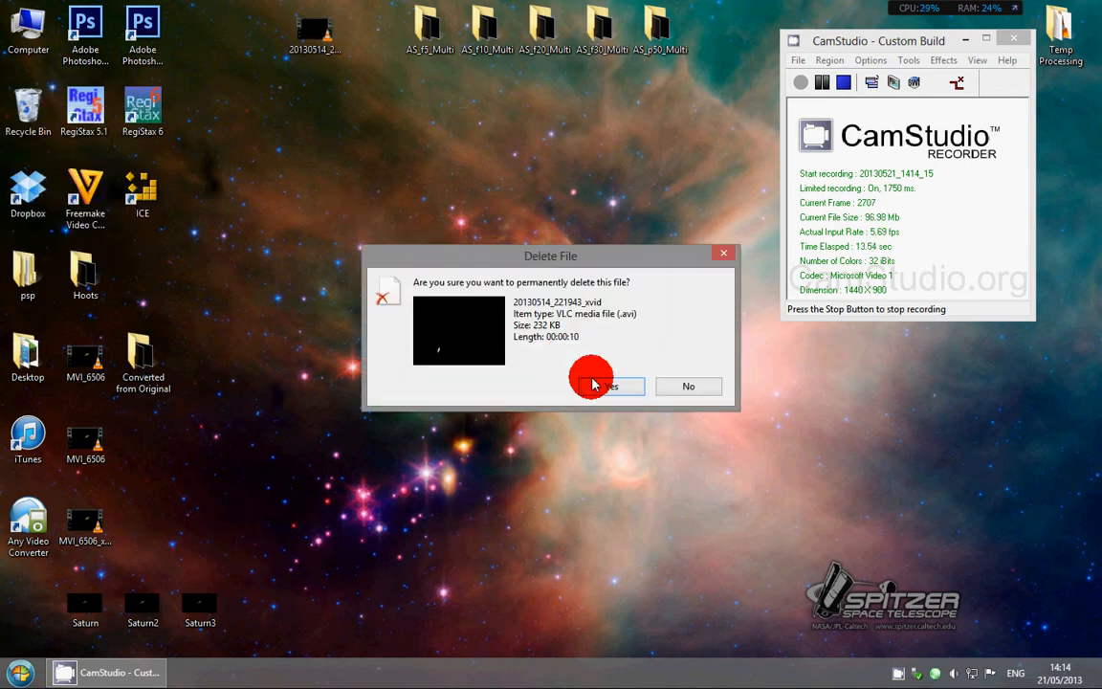
Confirm permanent deletion of the old 20130514_221943_xvid video from the desktop.
click(603, 386)
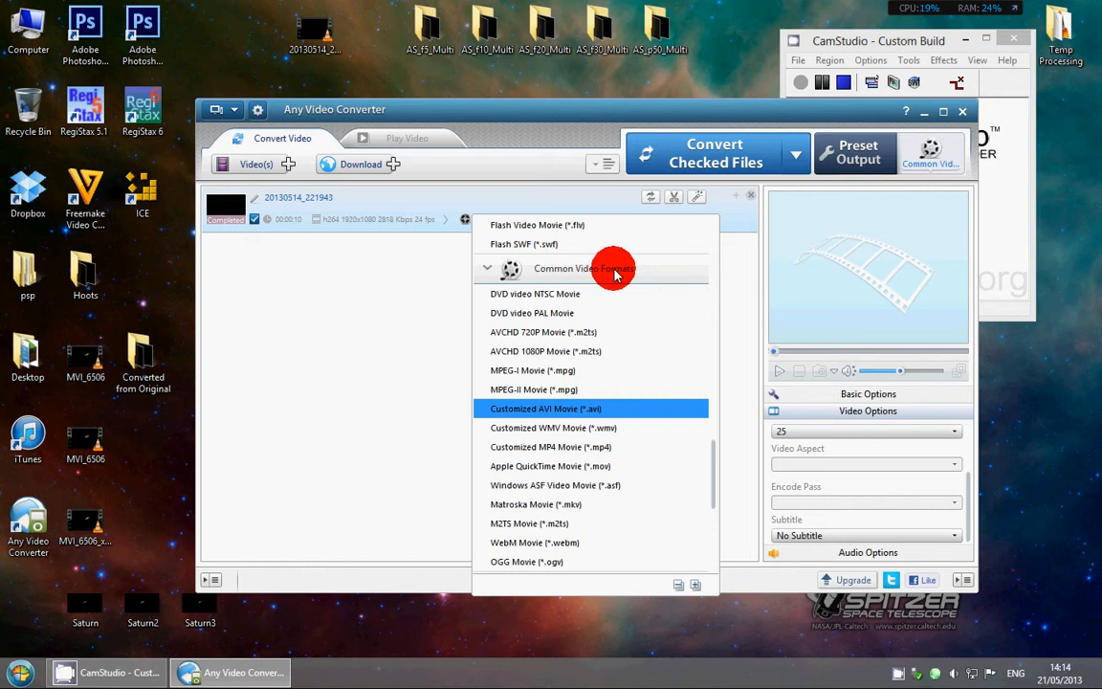
mouse_move(469, 259)
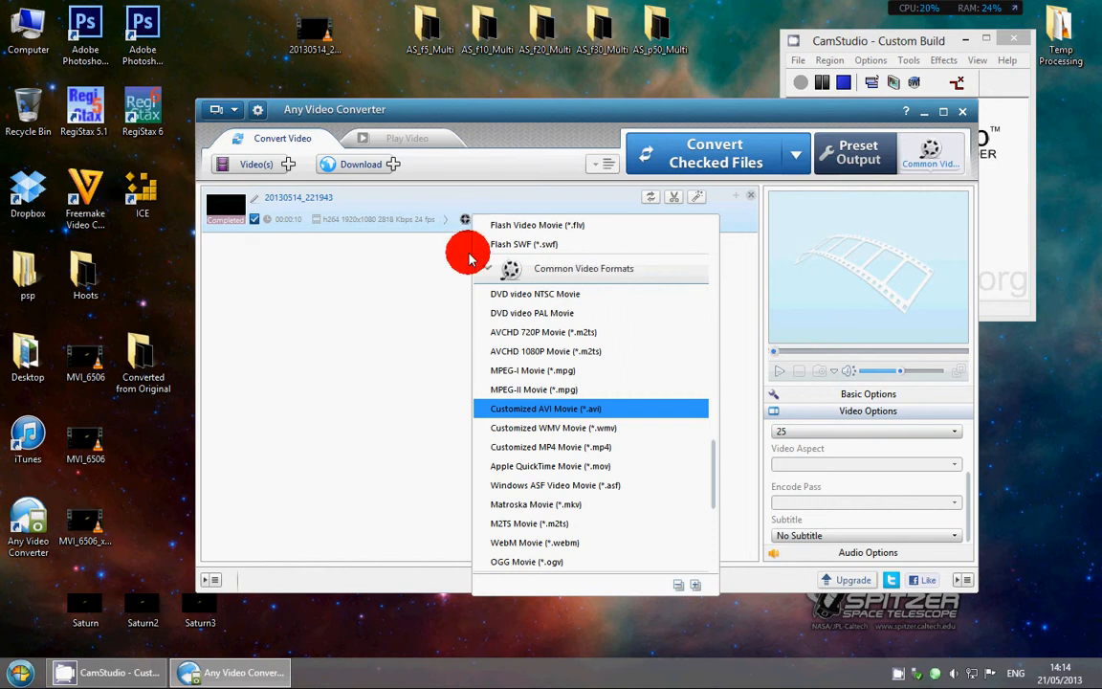
mouse_move(596, 404)
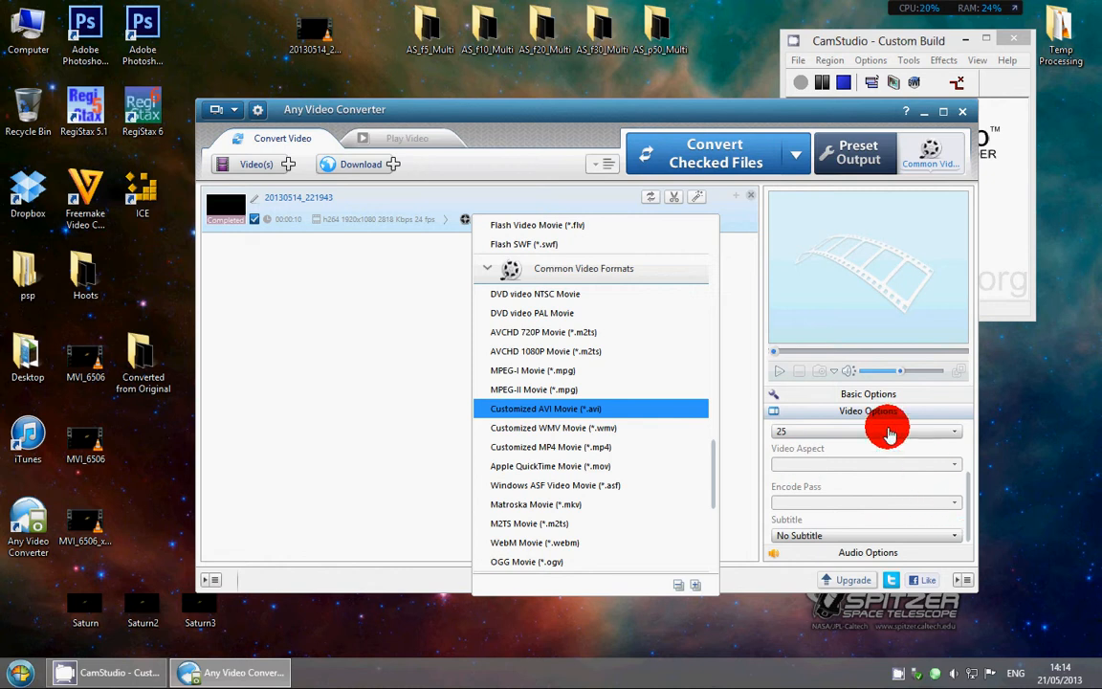
Expand the Video Options of the clip targeting Customized AVI Movie output.
click(554, 408)
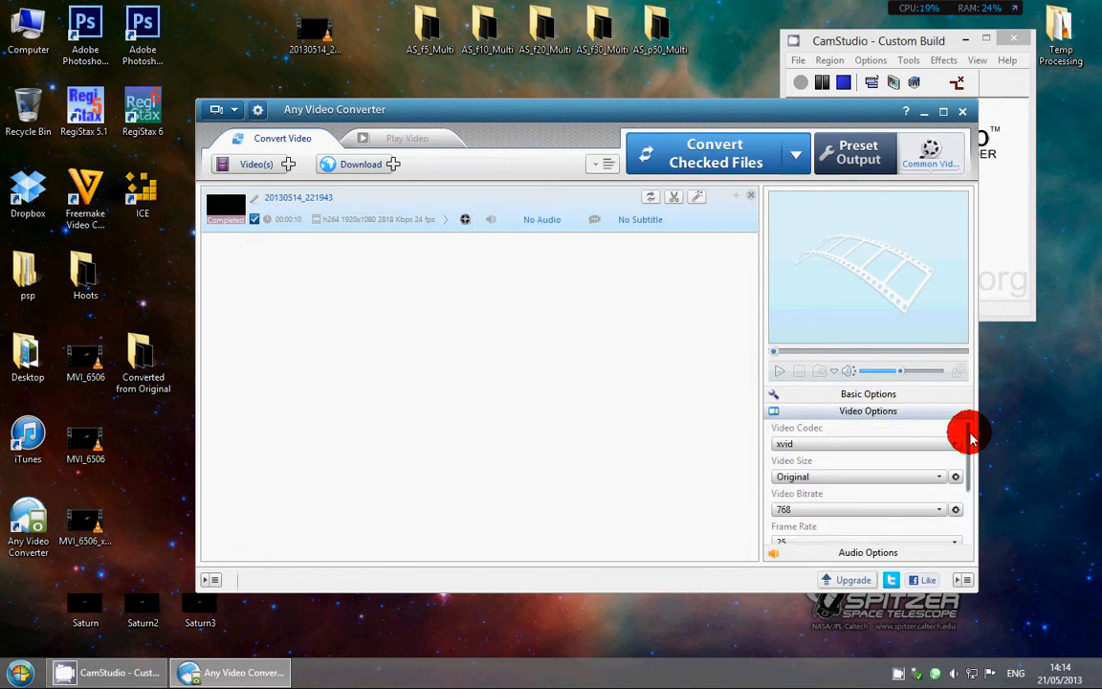
mouse_move(911, 424)
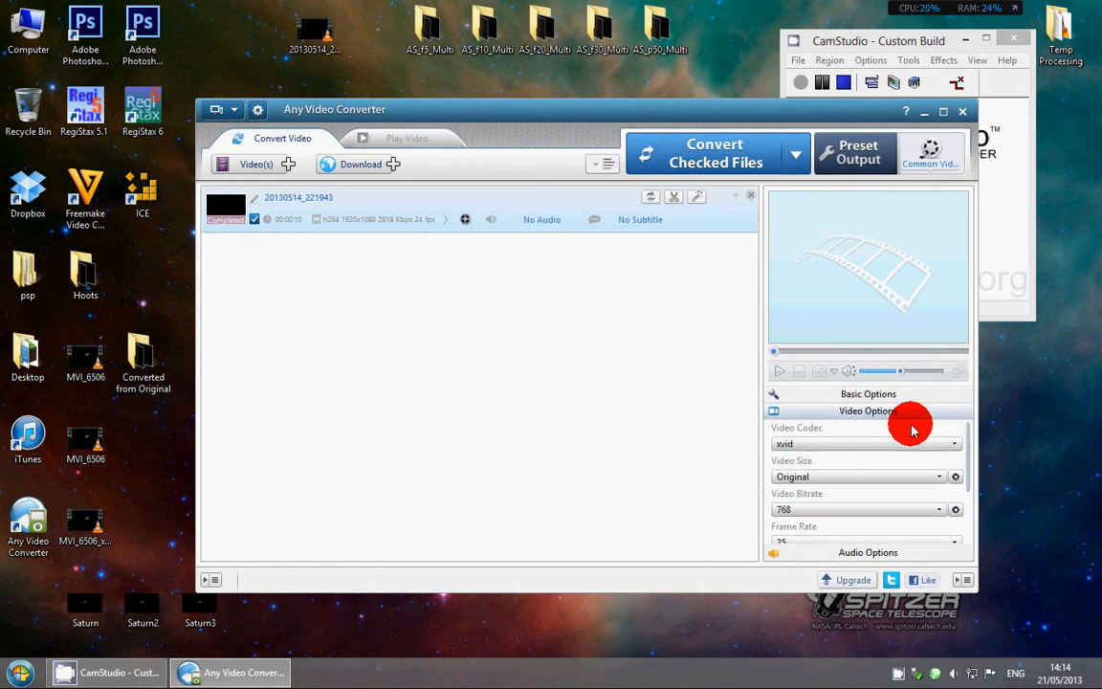
Review Basic Options (Normal quality, full 10 s) and choose the xvid video codec.
click(868, 394)
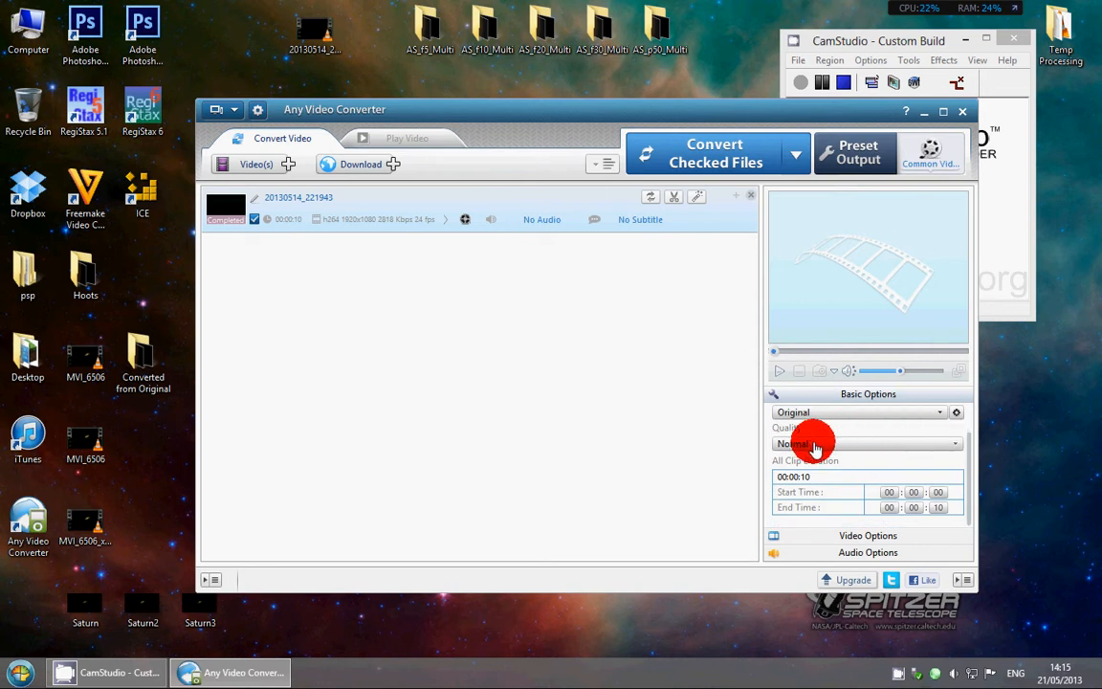
click(861, 444)
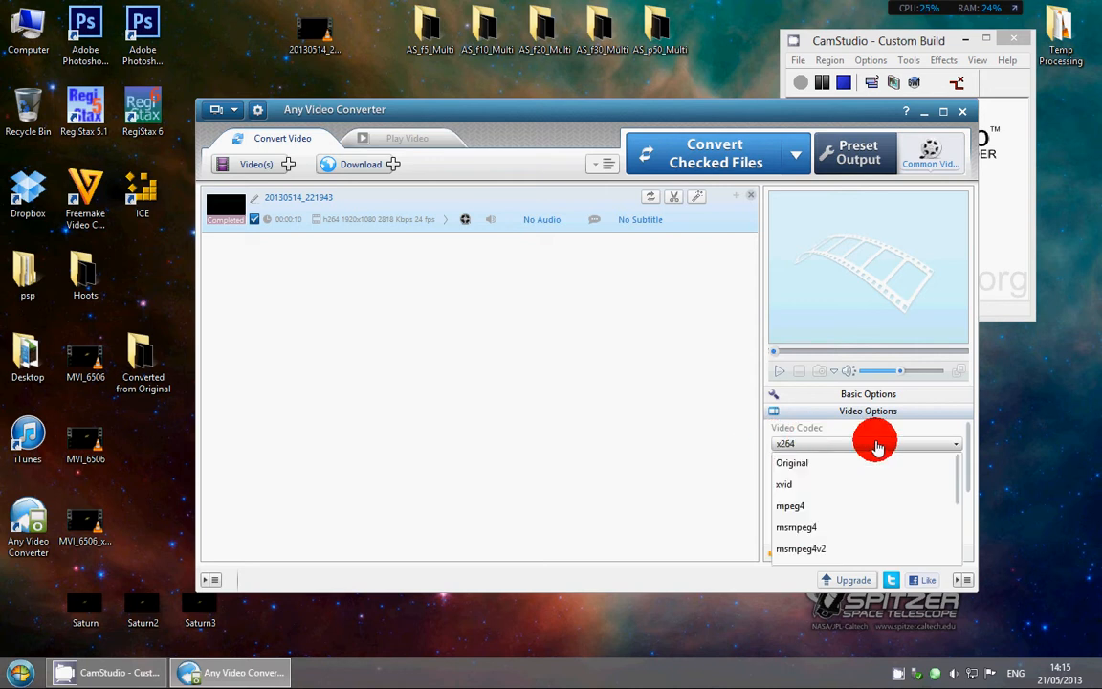
click(784, 485)
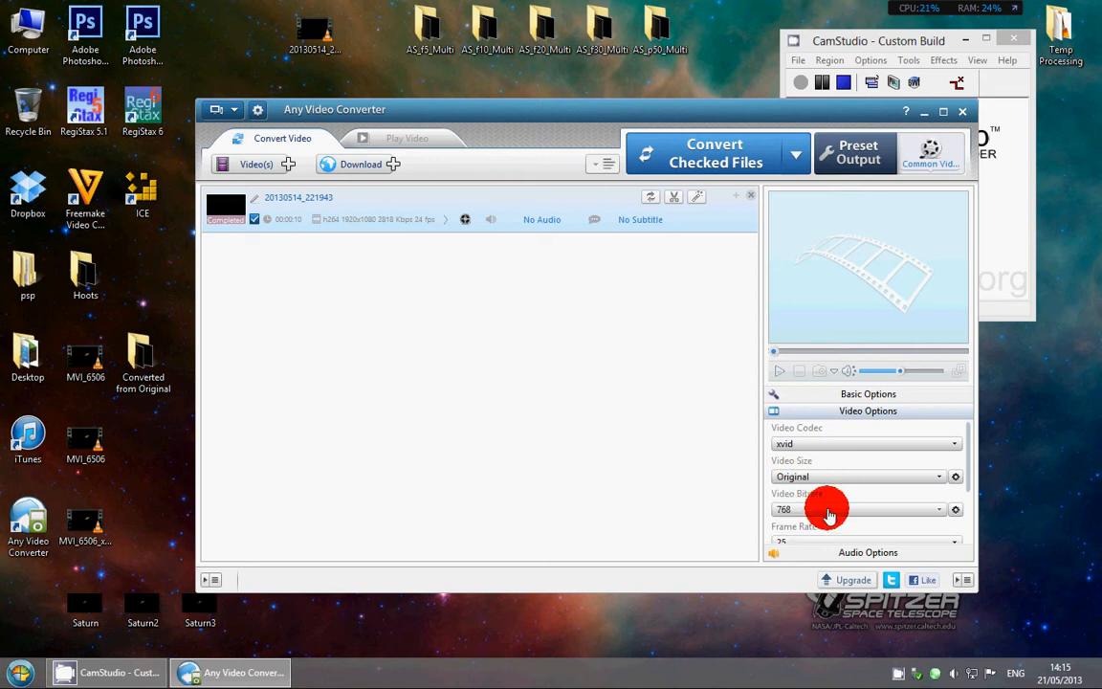
Set the output frame rate to 24, keeping xvid codec and 768 bitrate.
scroll(down, 3)
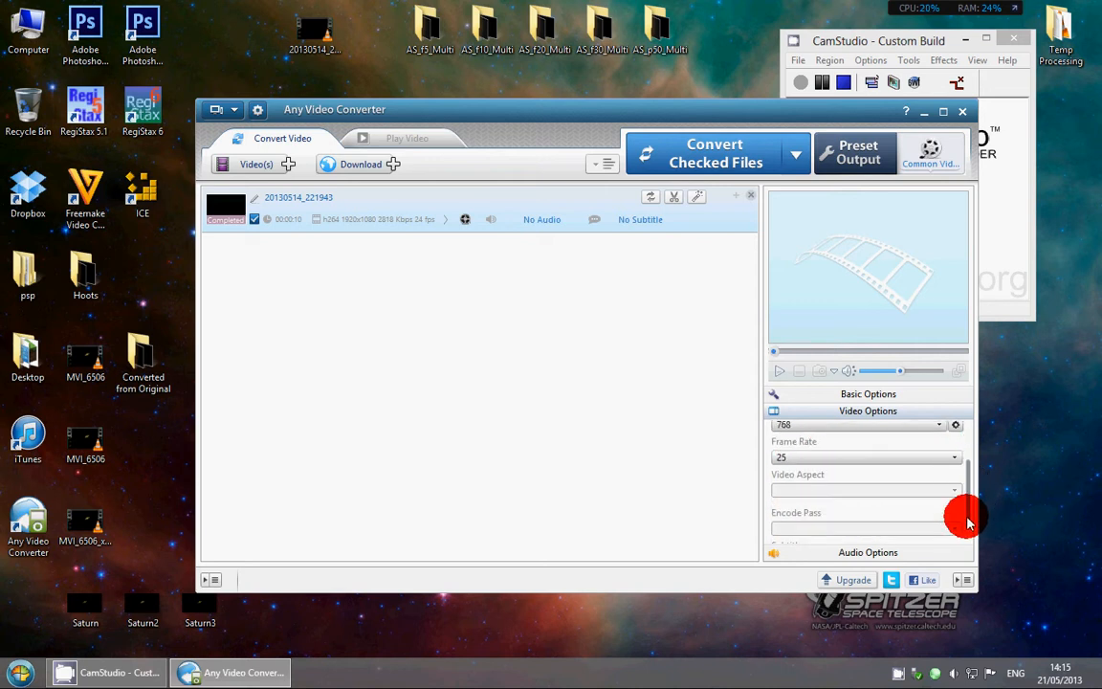
mouse_move(801, 460)
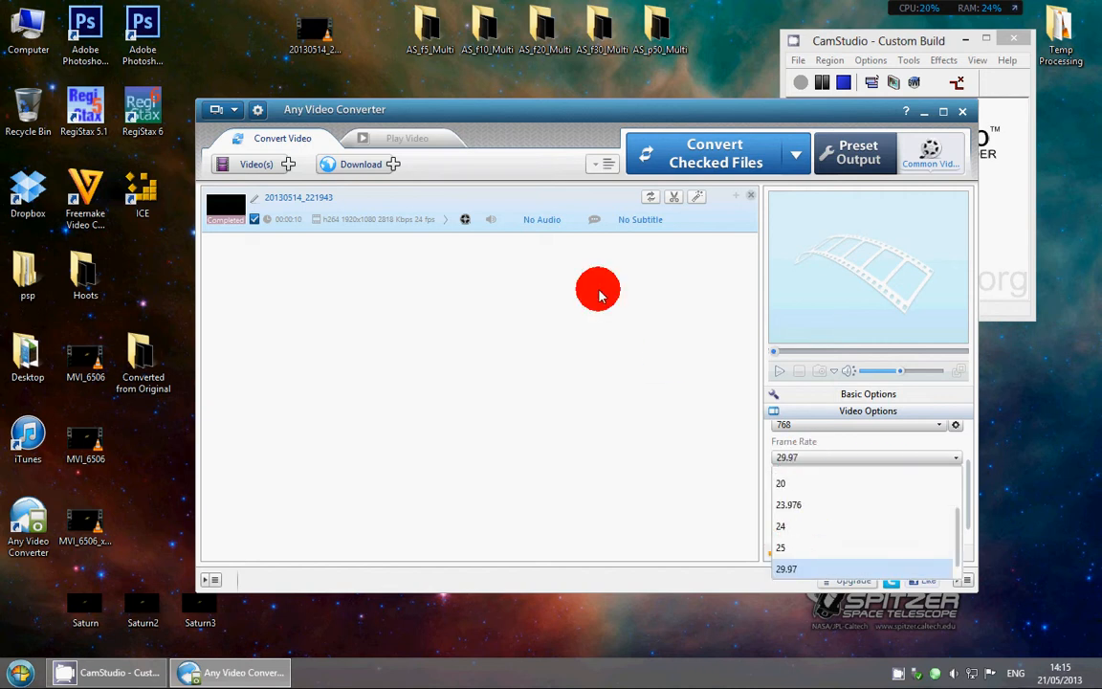
mouse_move(916, 483)
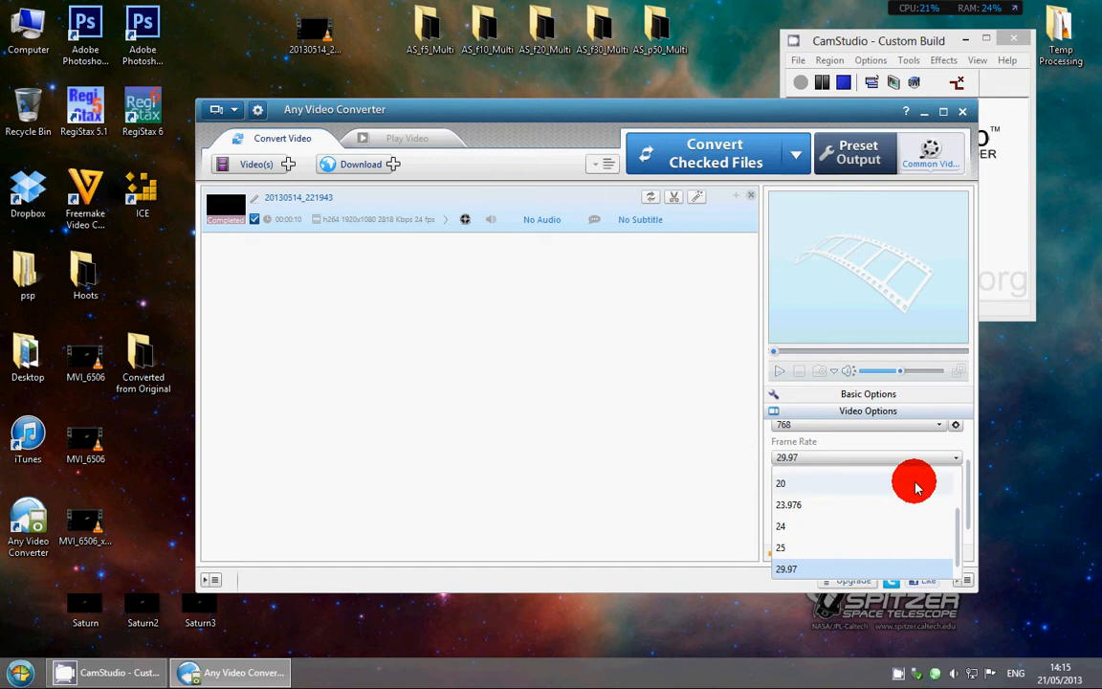
click(781, 526)
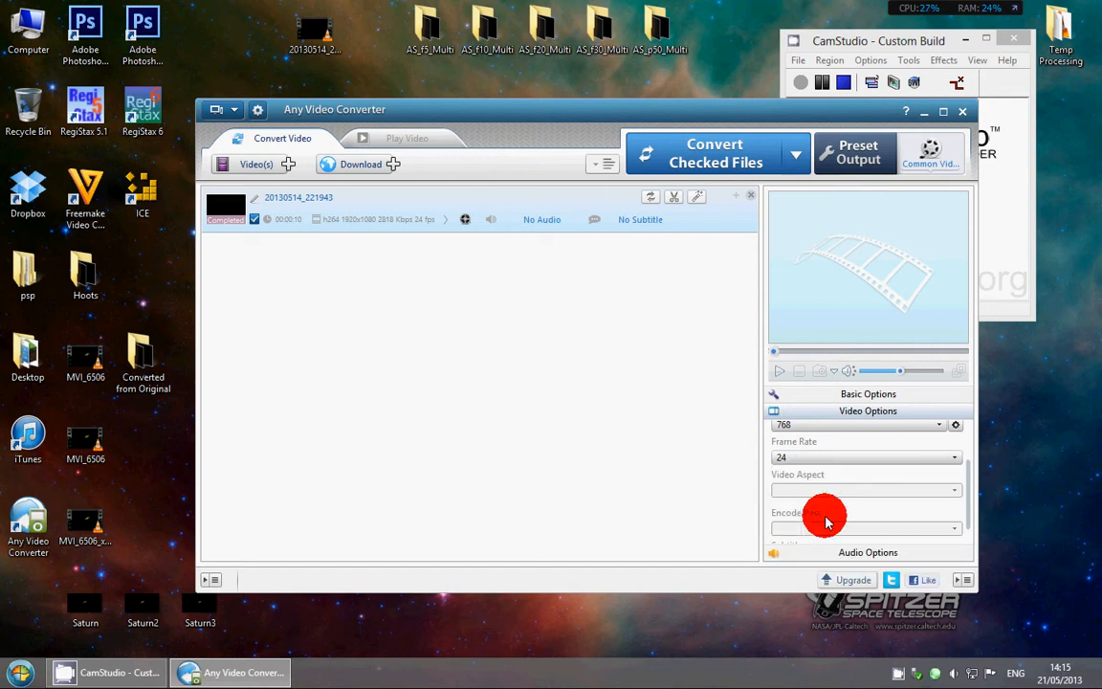
mouse_move(972, 500)
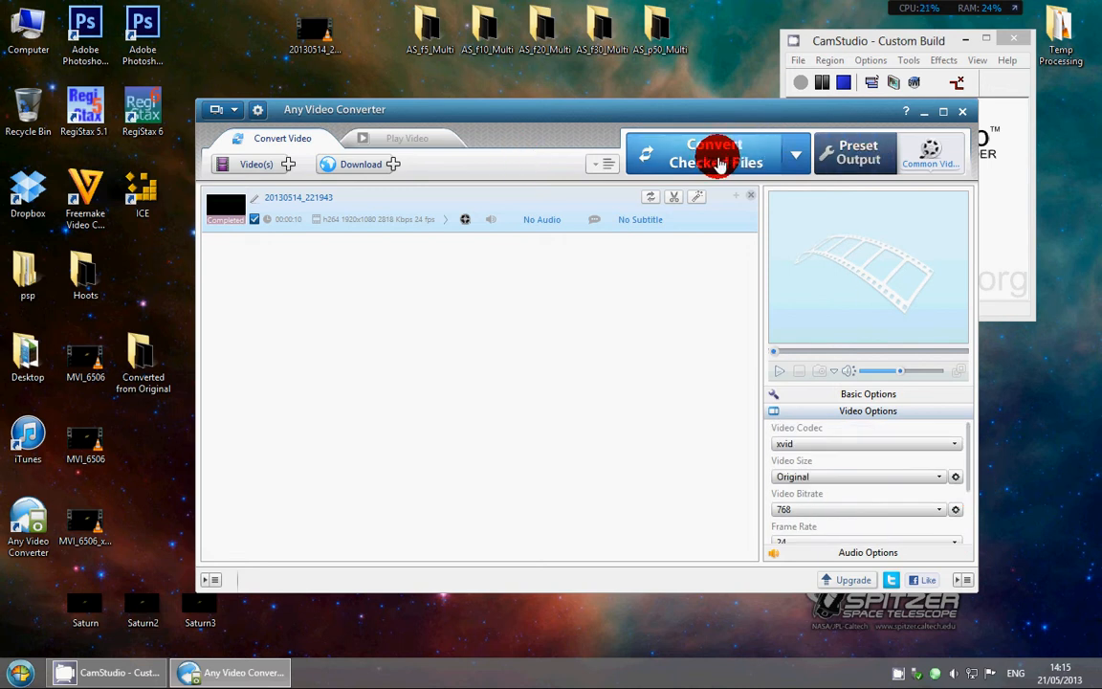
Convert the clip to AVI and check the 20130514_221943_xvid result by playing it in VLC.
click(714, 154)
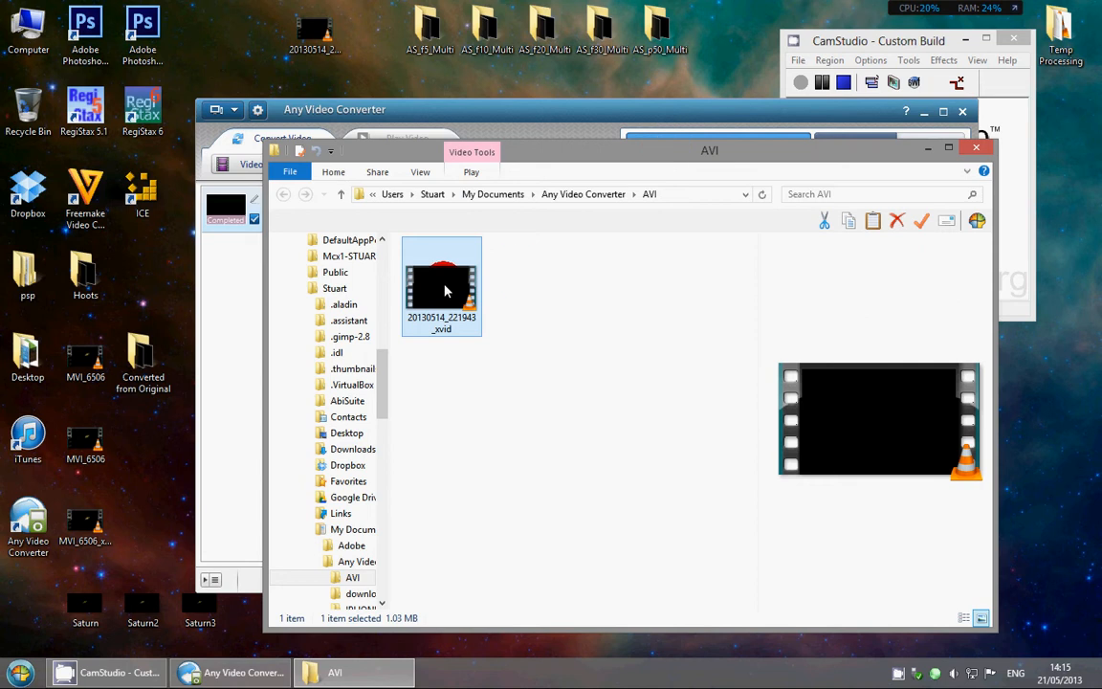
right_click(445, 290)
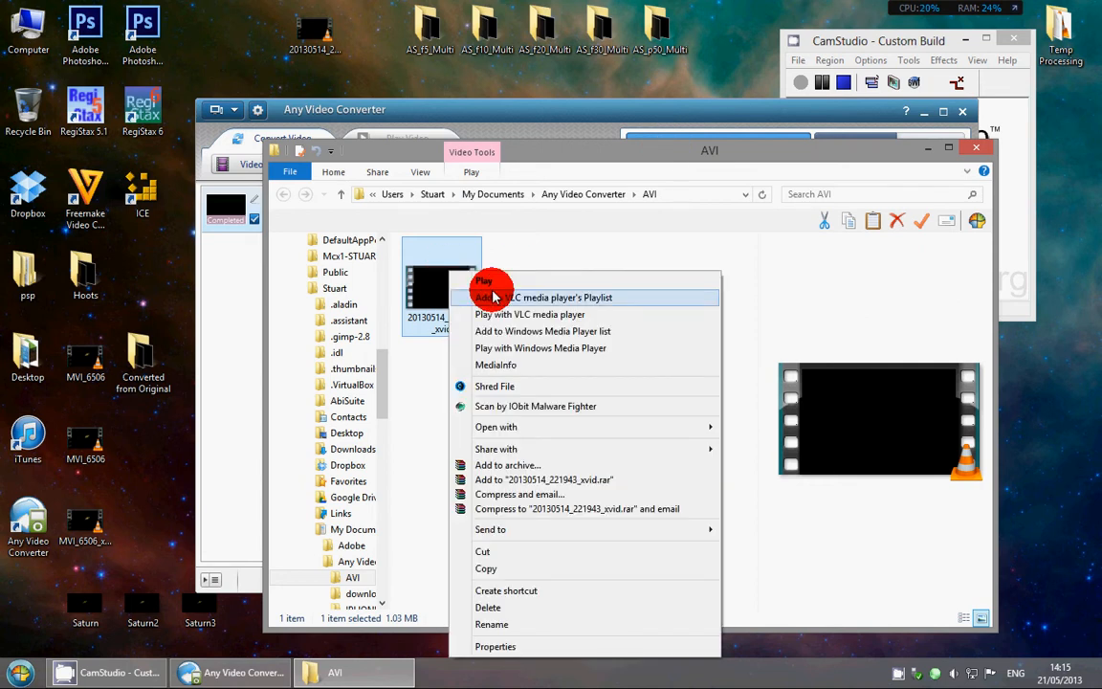
click(563, 296)
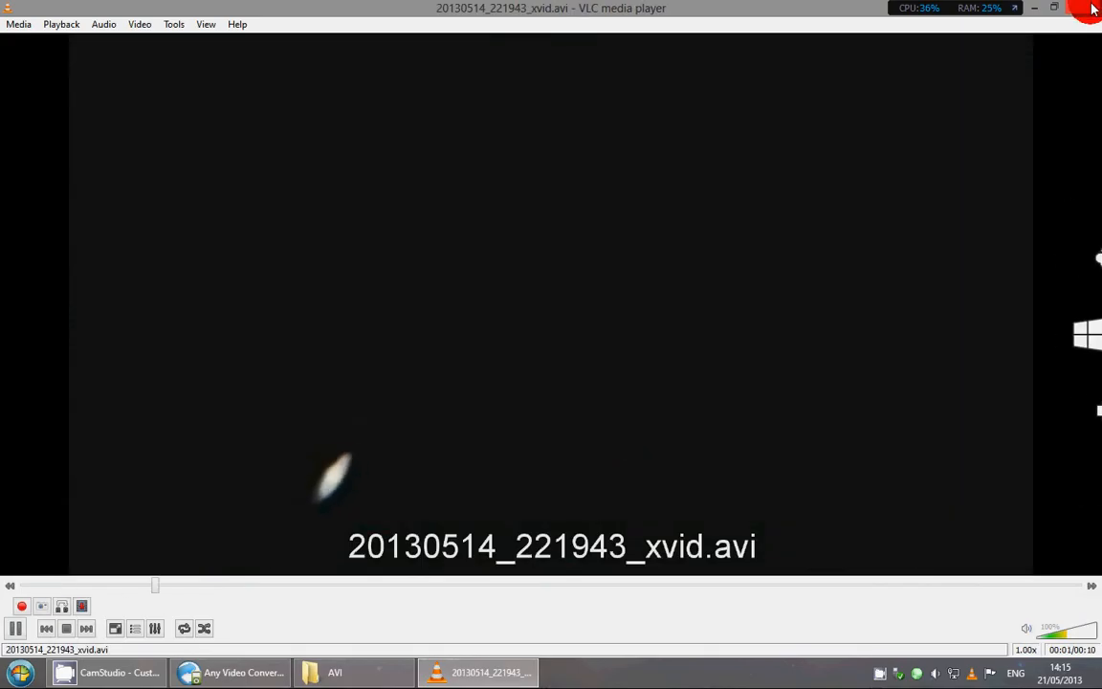
click(1094, 9)
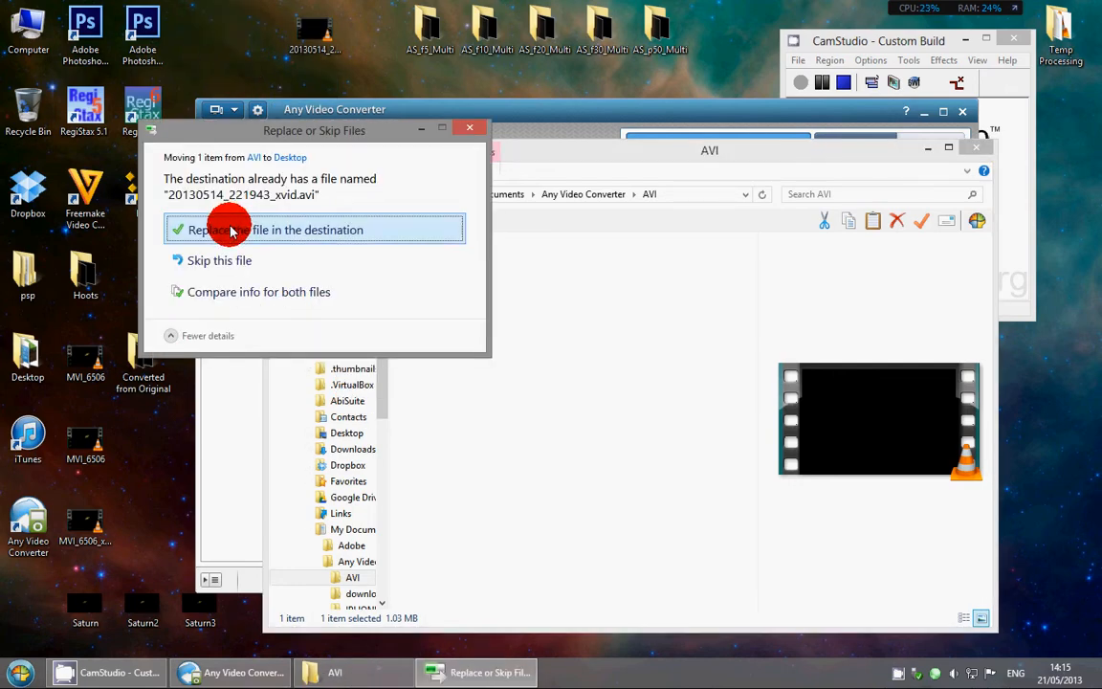
Replace the existing desktop copy with the moved 20130514_221943_xvid.avi.
click(229, 230)
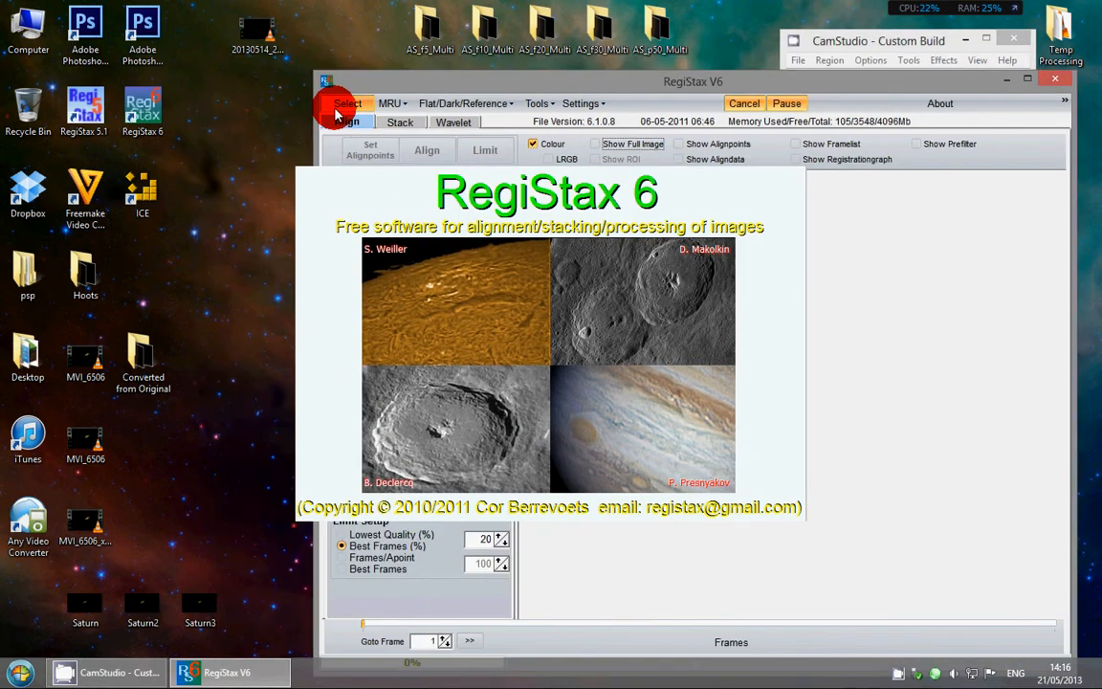
Choose 20130514_221943_xvid from the Desktop in RegiStax's file dialog and open it.
click(347, 104)
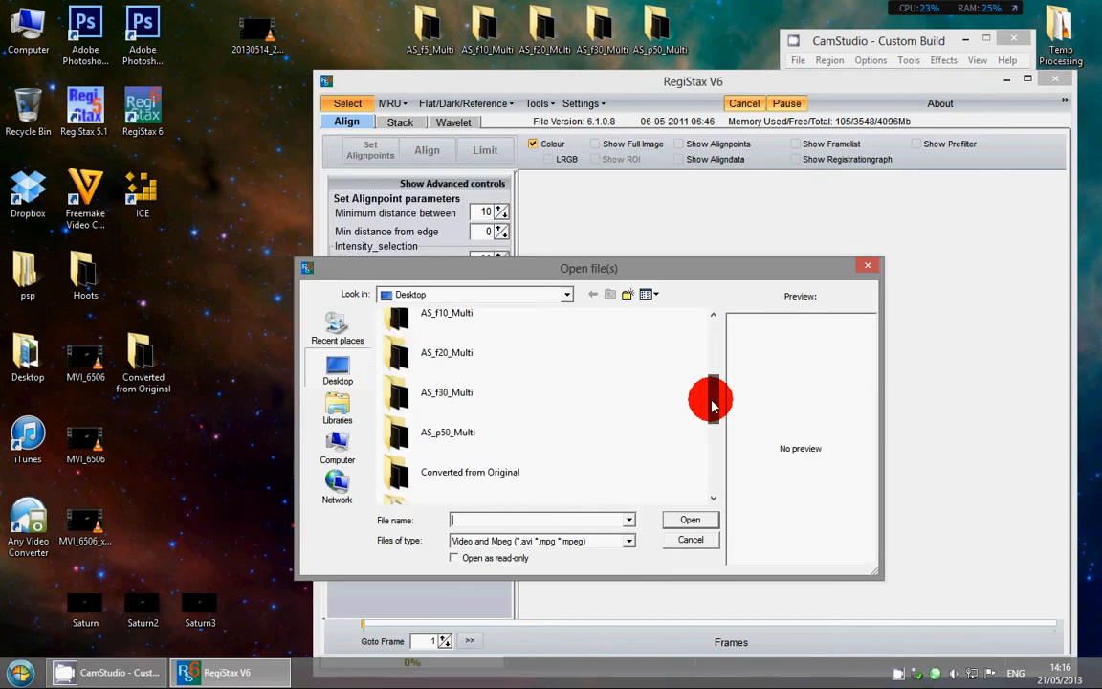
scroll(down, 3)
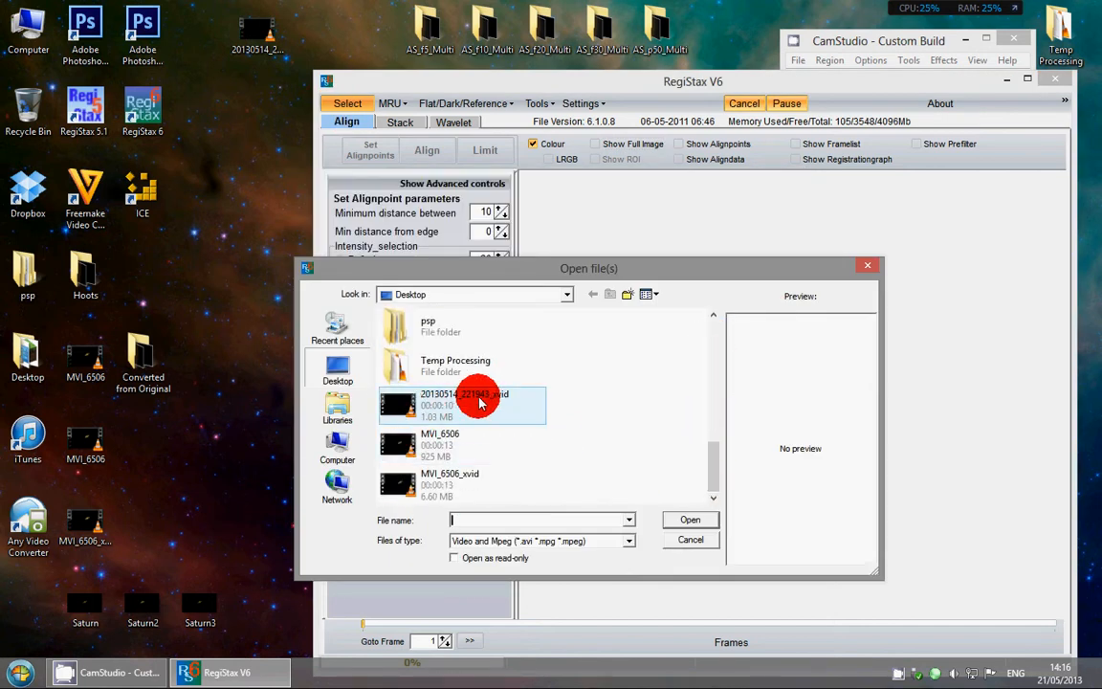
mouse_move(483, 400)
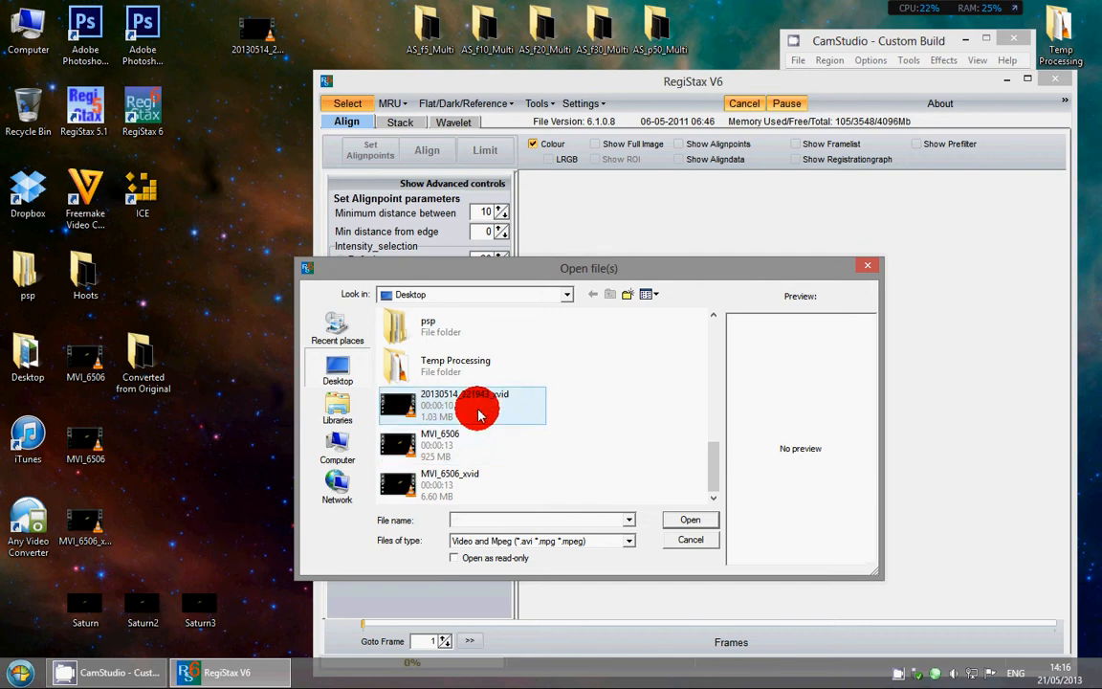
mouse_move(478, 412)
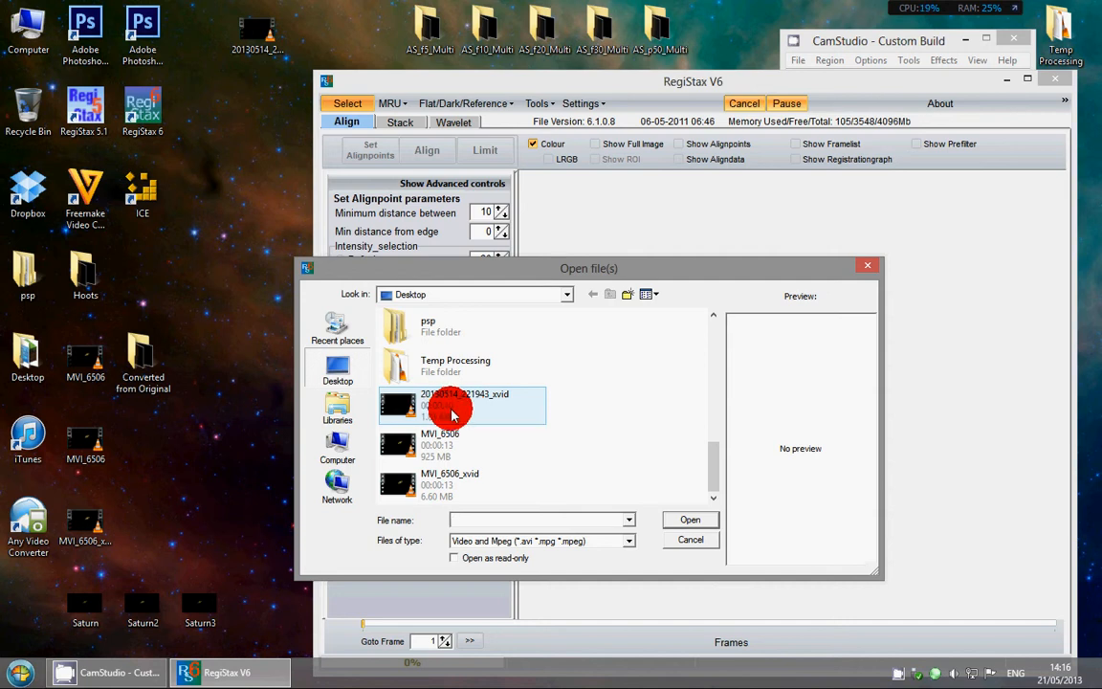
mouse_move(452, 412)
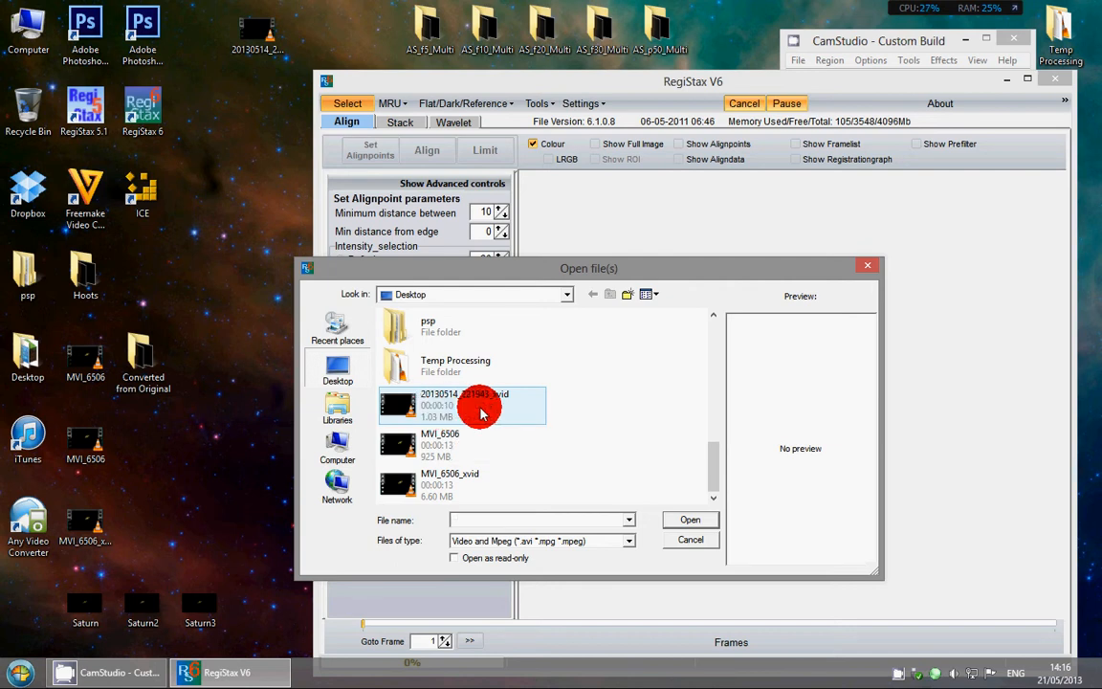
click(474, 404)
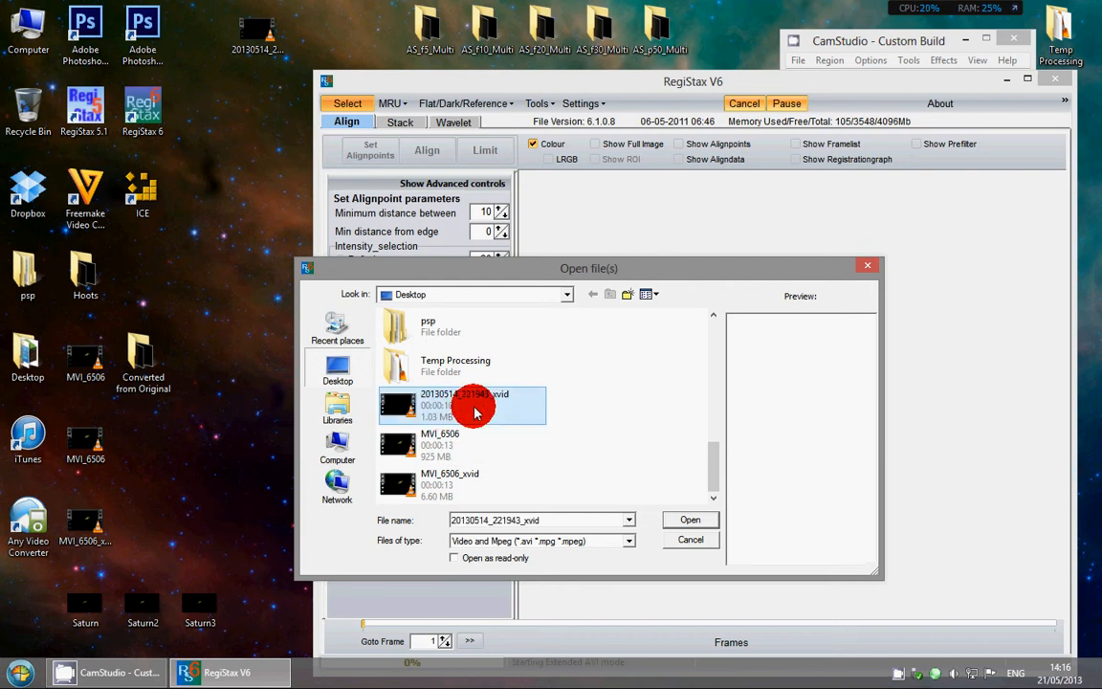
click(690, 520)
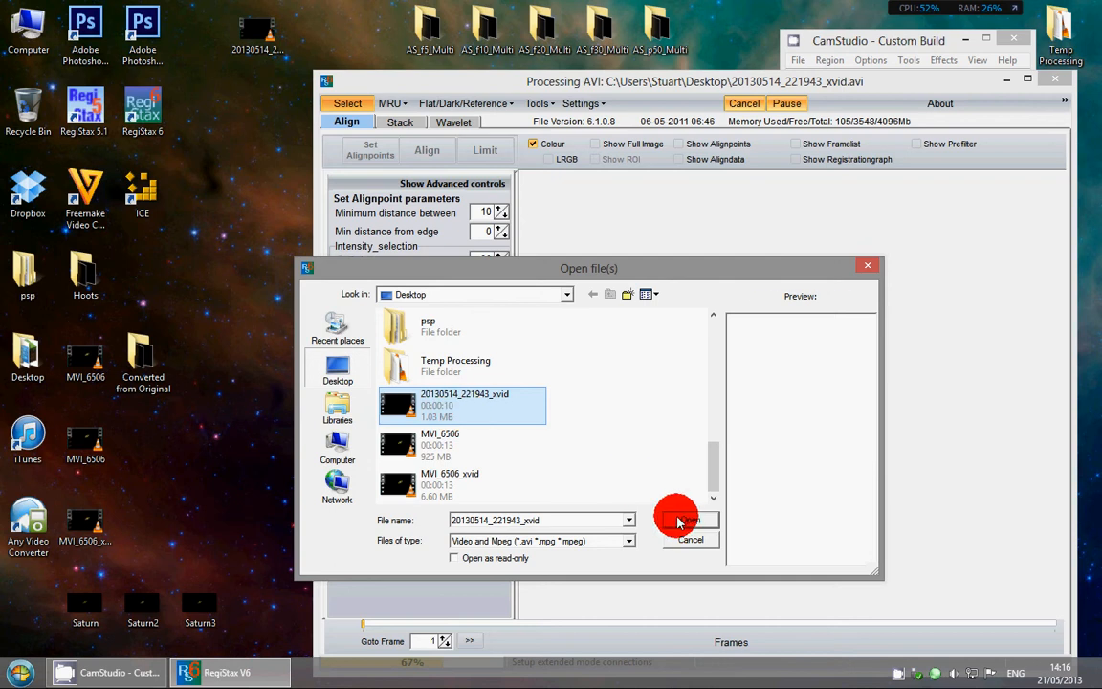
Preview MVI_6506 and MVI_6506_xvid, then return to 20130514_221943_xvid showing Saturn (1920x1080, 239 frames).
click(690, 520)
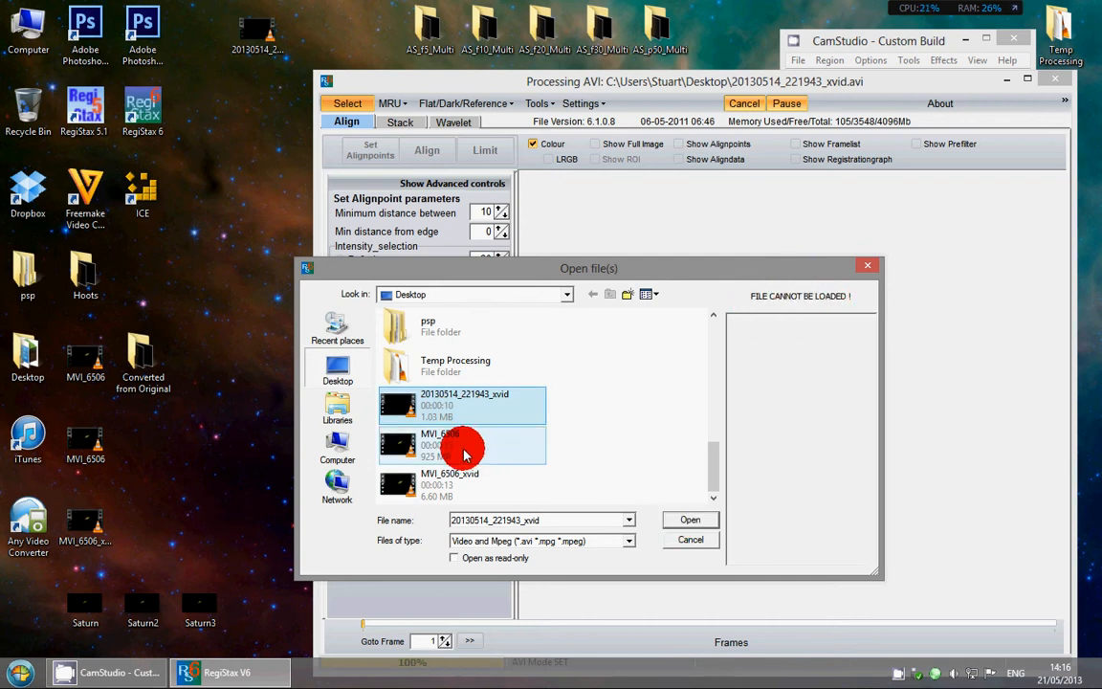
click(458, 445)
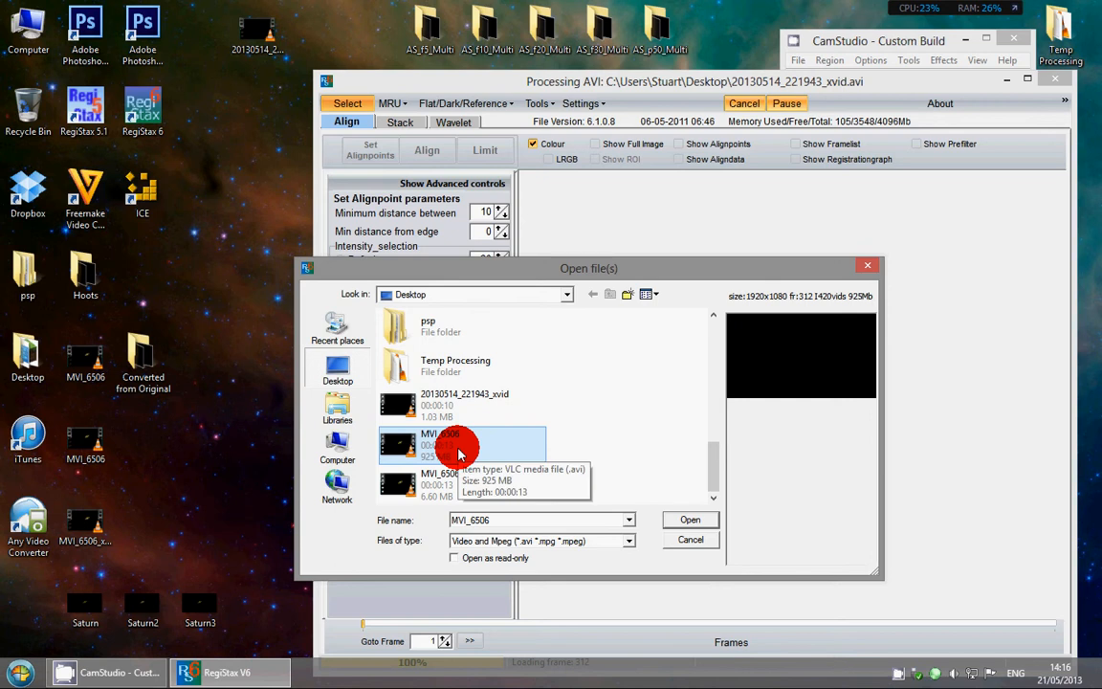
click(461, 484)
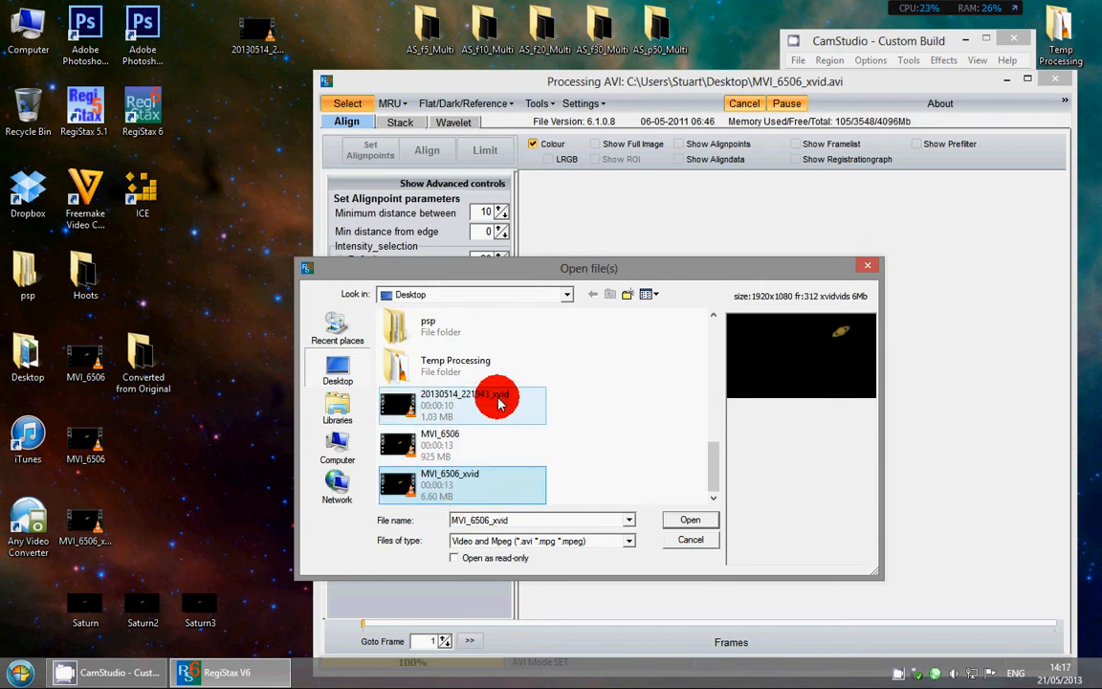
click(464, 404)
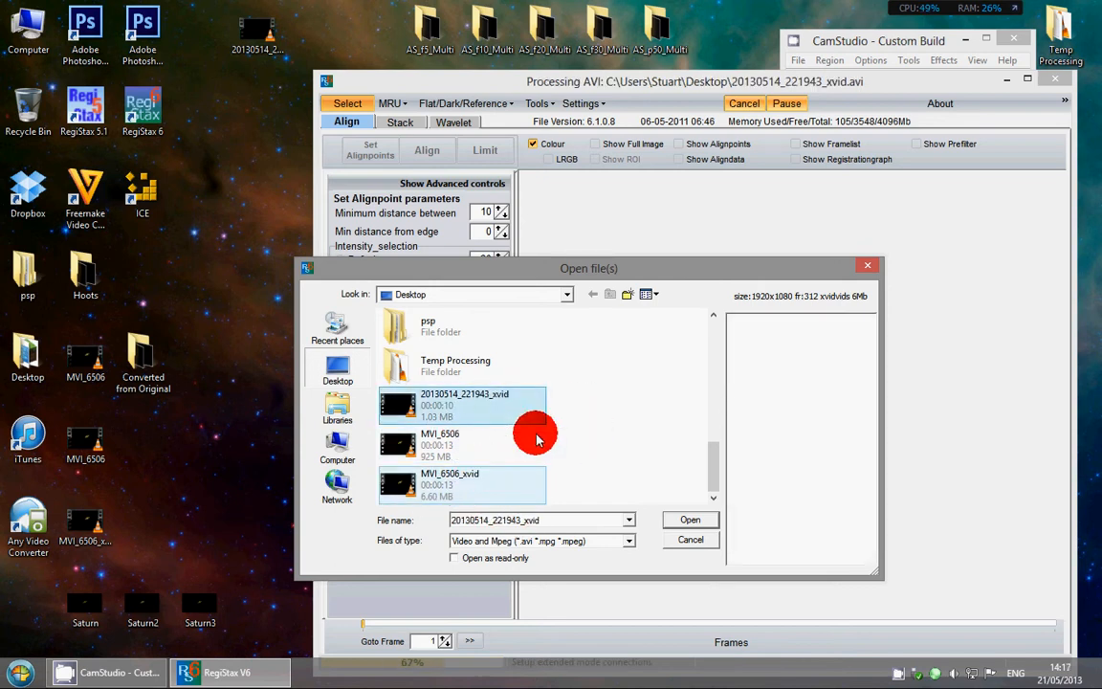
click(461, 405)
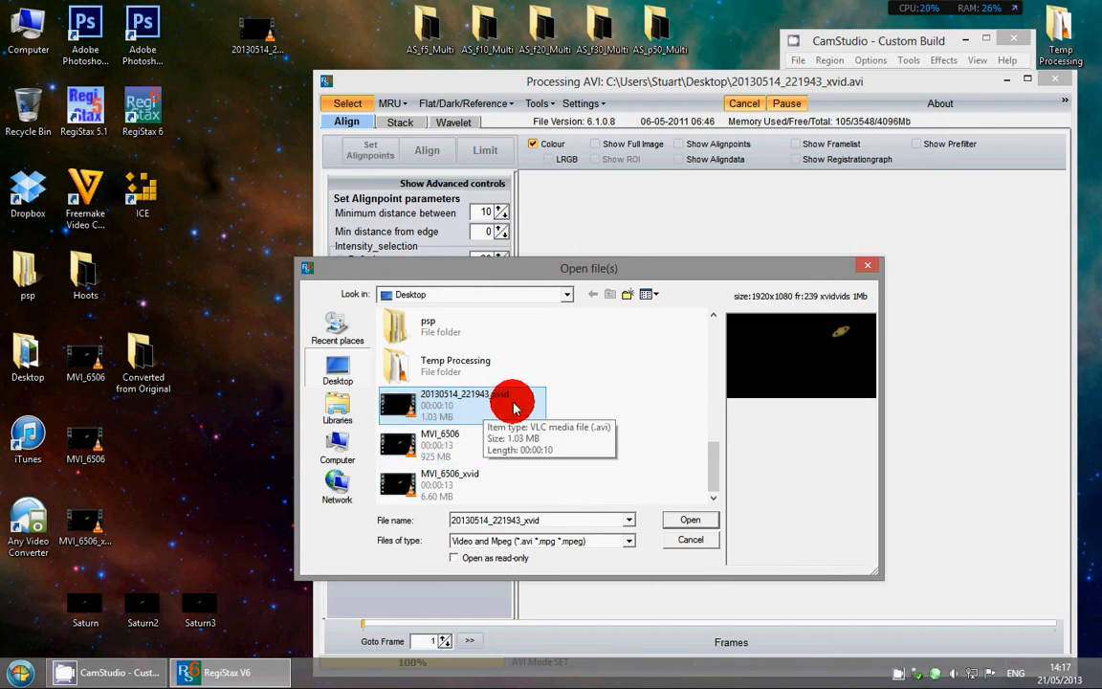
mouse_move(516, 402)
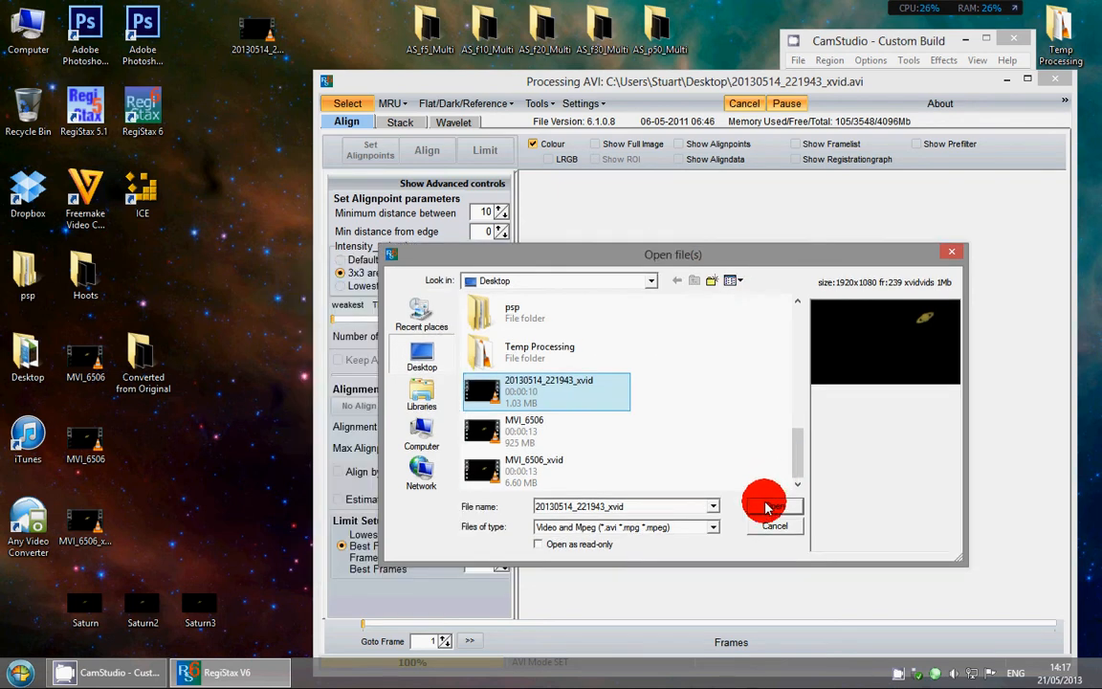
Load the Saturn clip to frame 1 of 239 and nudge the RegiStax window up and left.
click(776, 508)
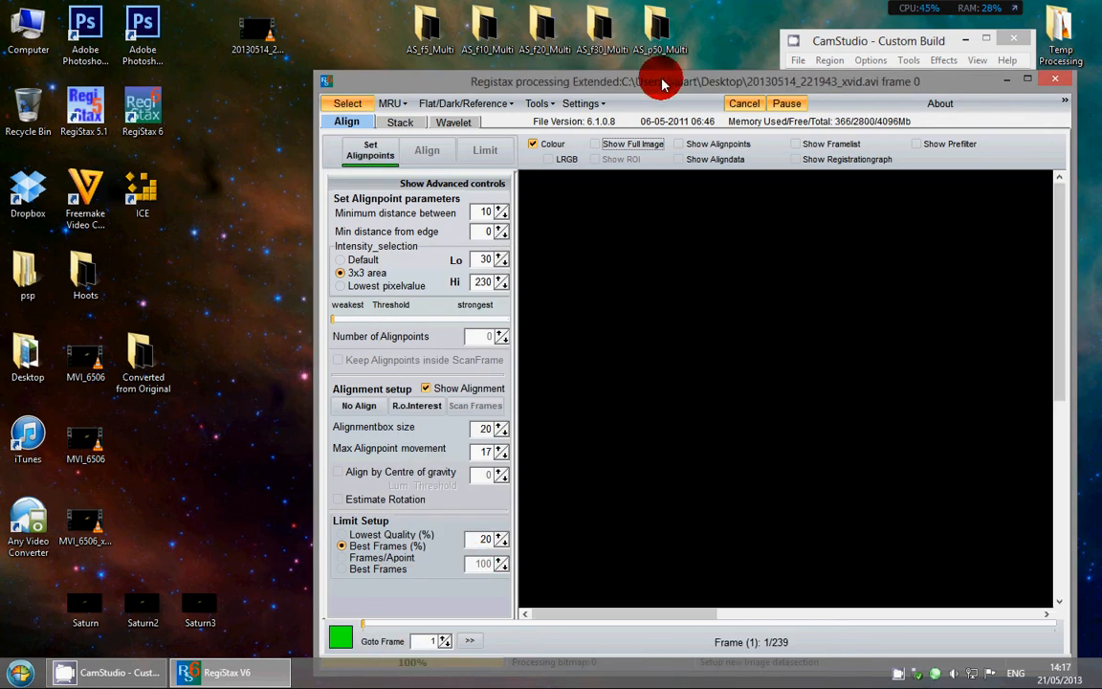
drag(662, 81, 612, 62)
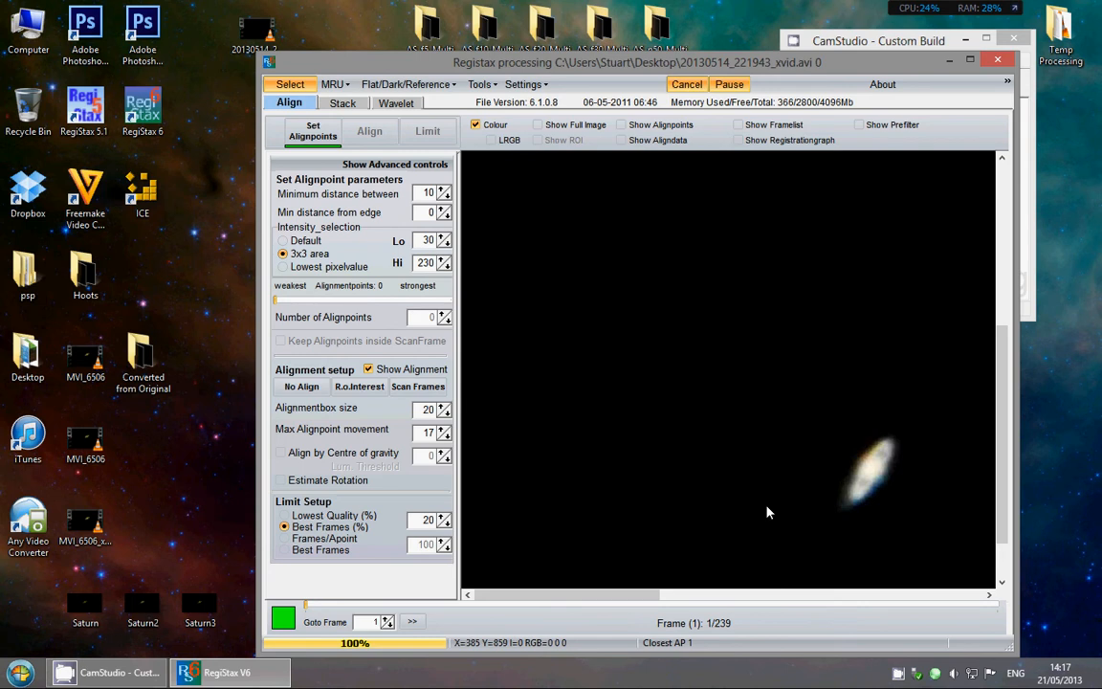
mouse_move(564, 400)
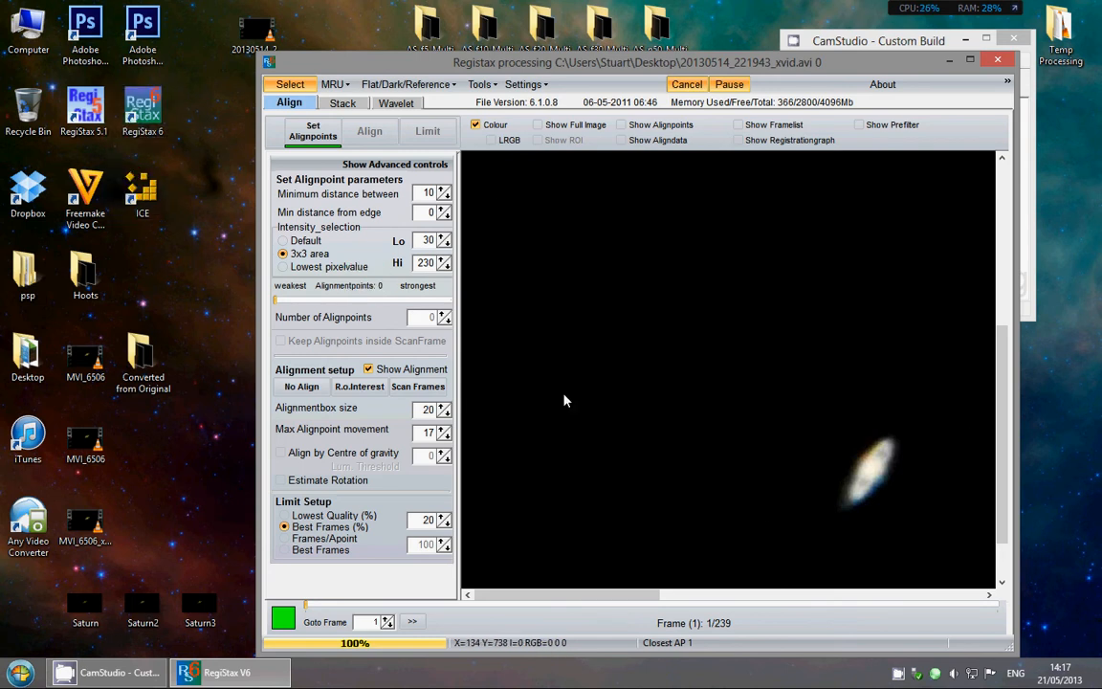
mouse_move(631, 279)
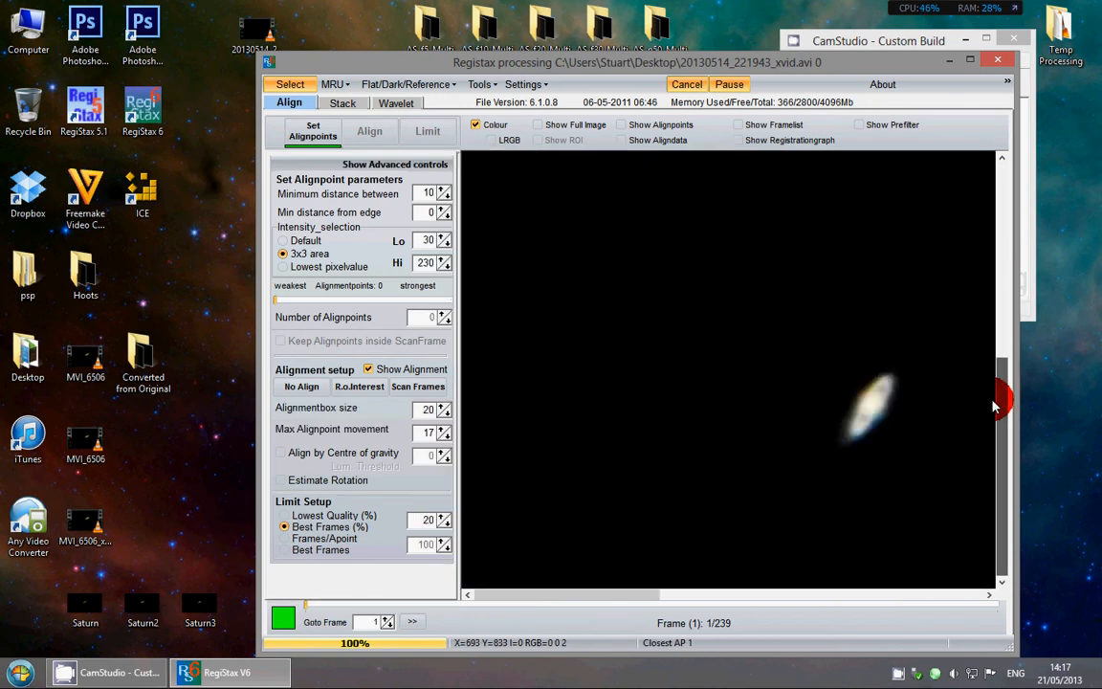
mouse_move(880, 461)
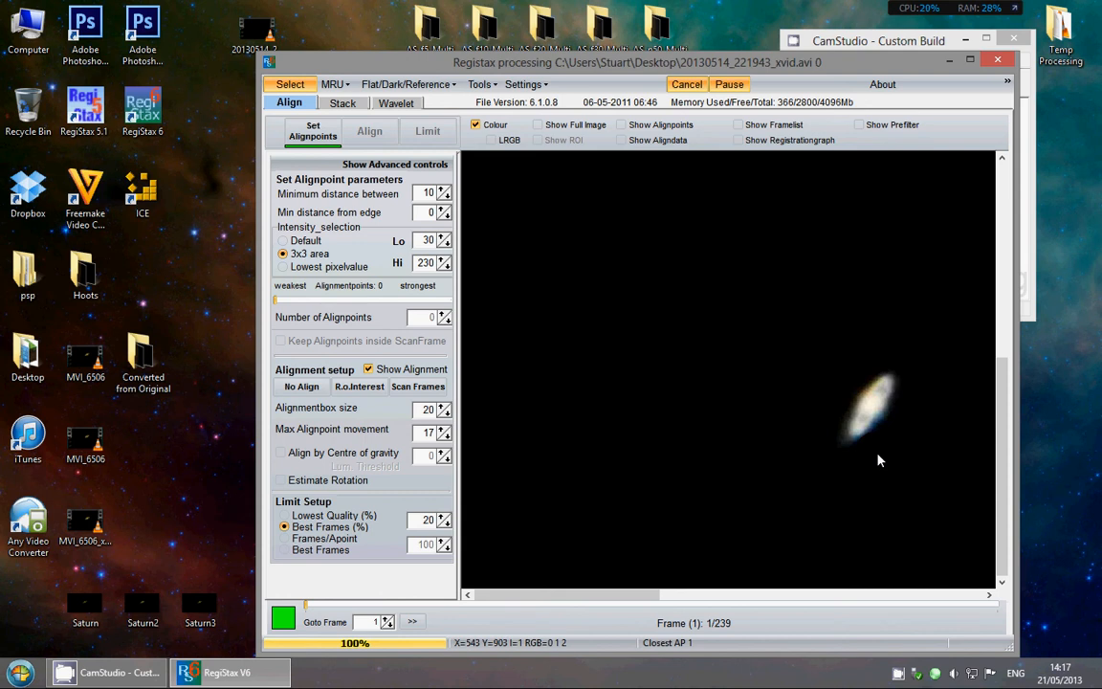
mouse_move(882, 454)
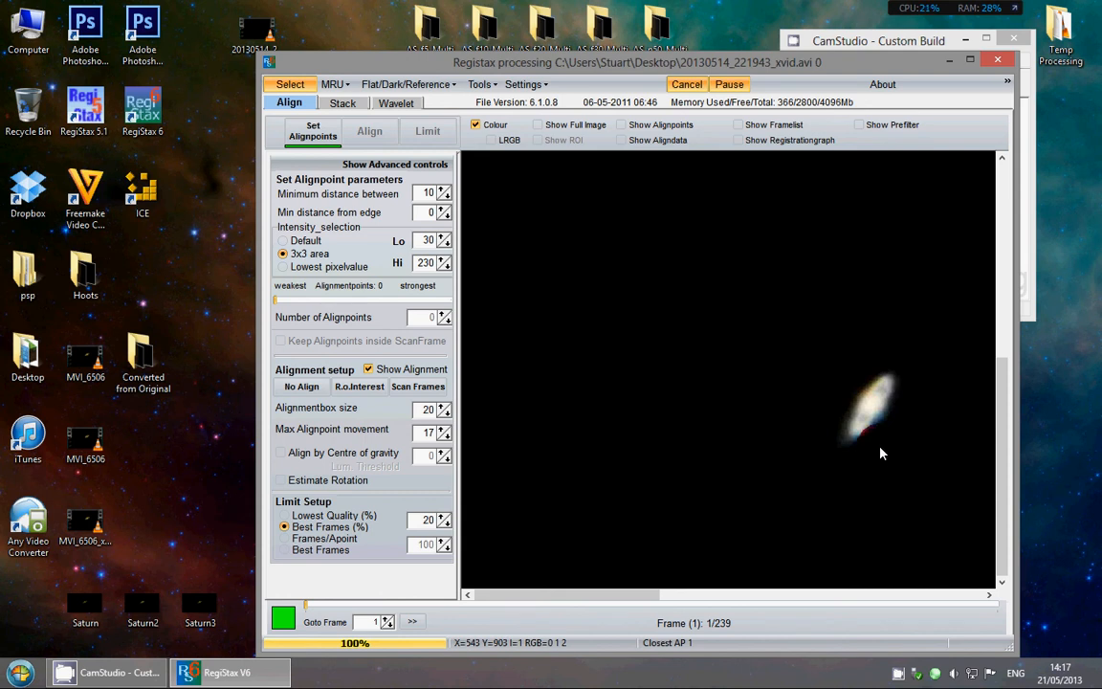